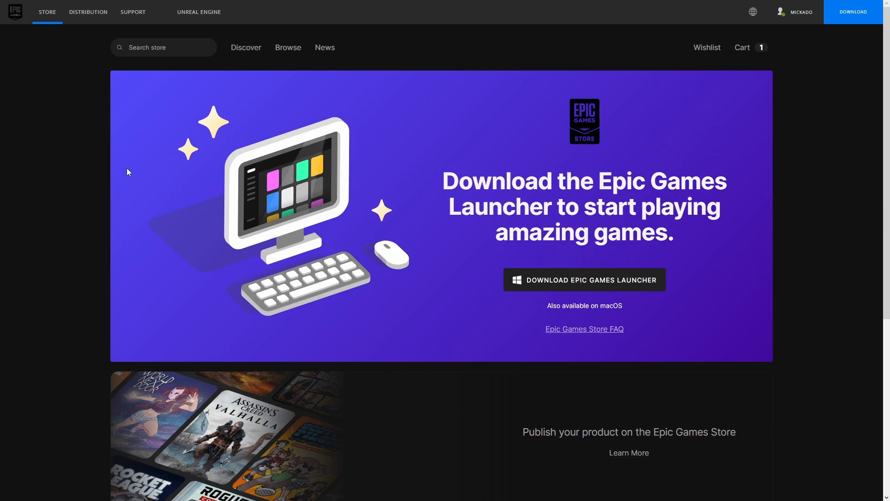
mouse_move(617, 284)
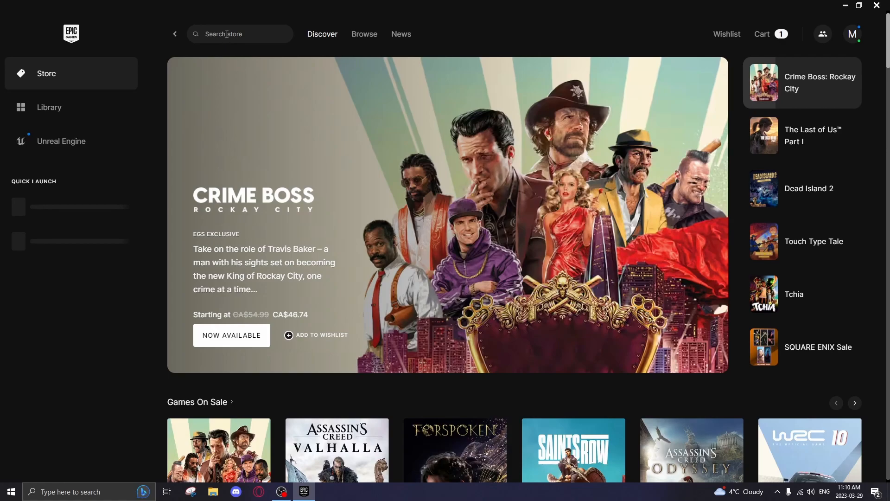
Search the store for 'Unreal' and open the Unreal Editor For Fortnite page, confirming it's in the library.
text(Unreal)
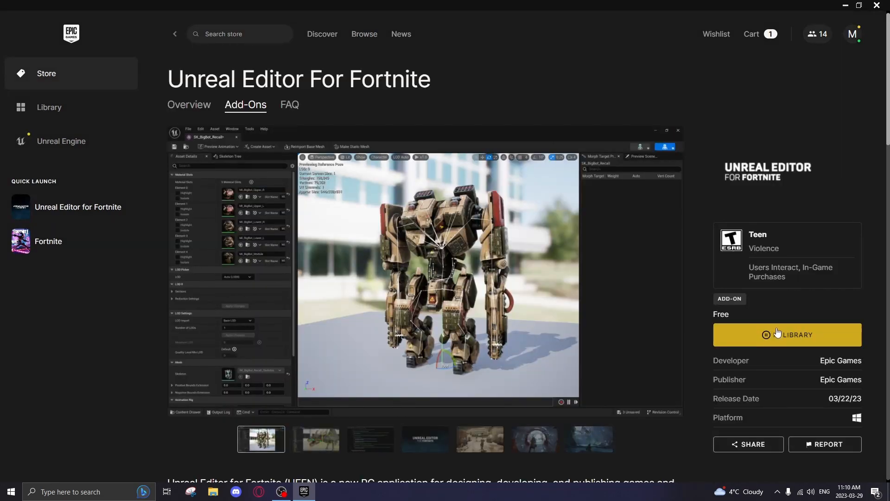
click(787, 334)
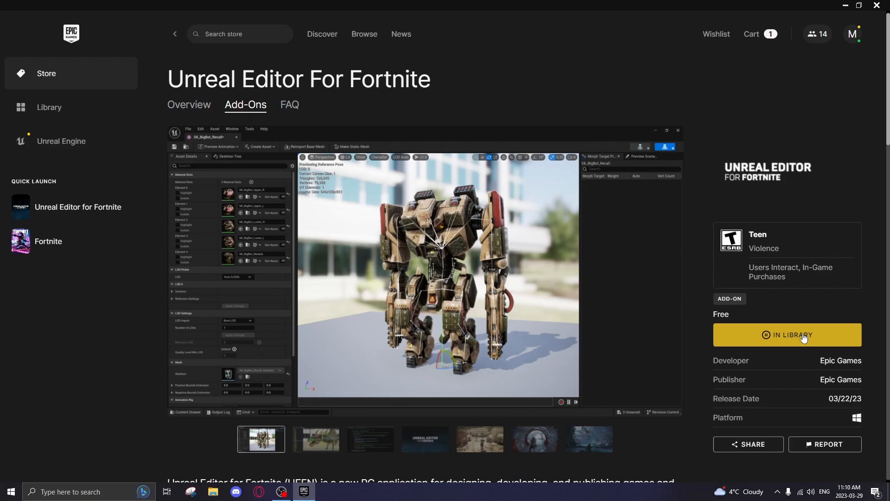
click(239, 34)
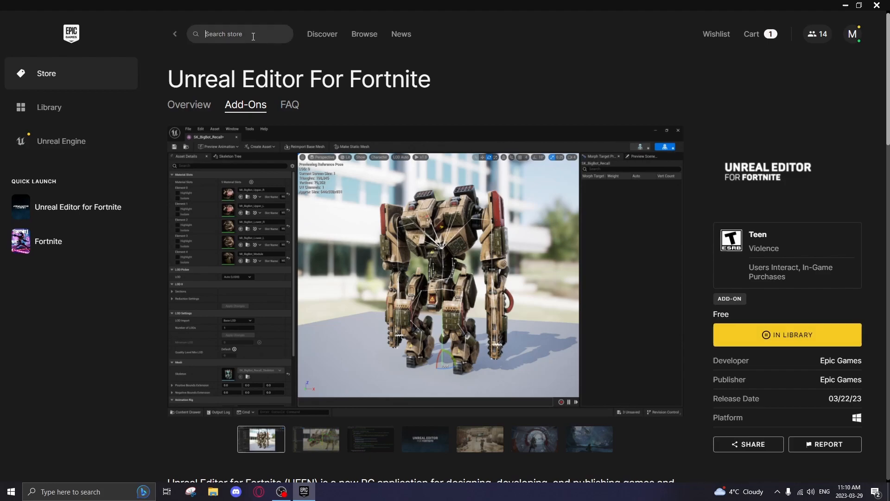
Launch Unreal Editor for Fortnite from the Fortnite page and dismiss its News window.
click(364, 34)
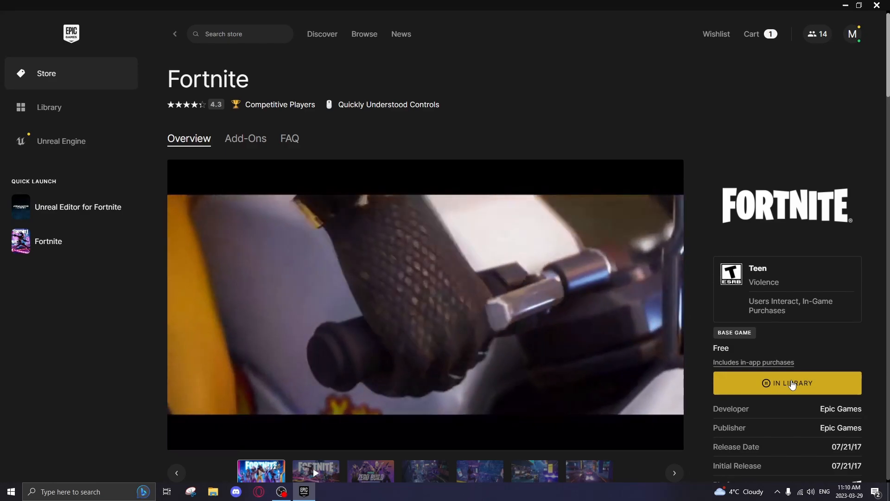
click(49, 107)
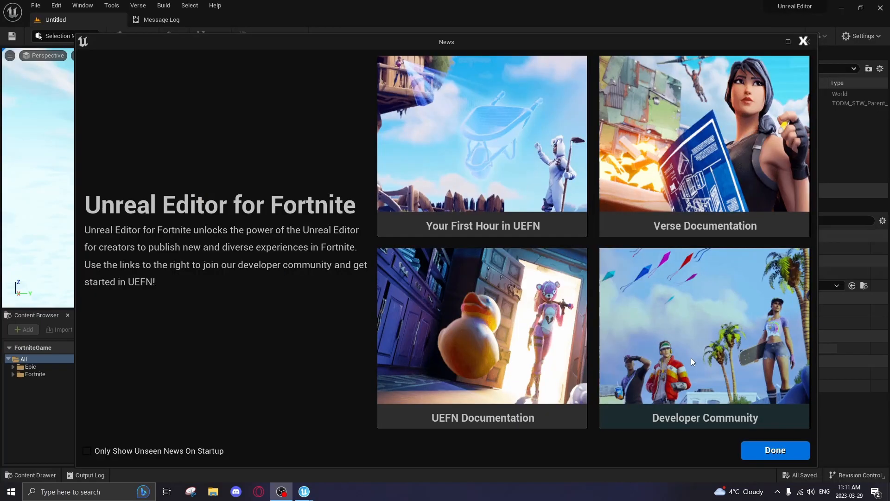
mouse_move(657, 145)
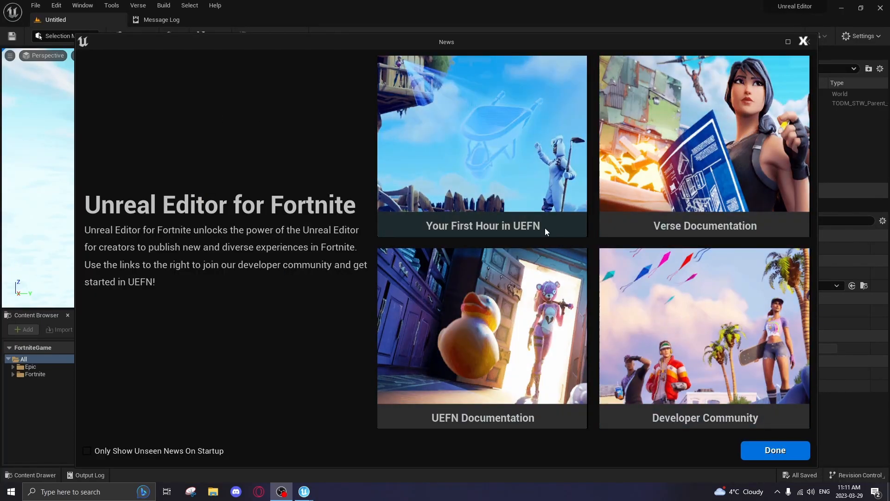
click(774, 449)
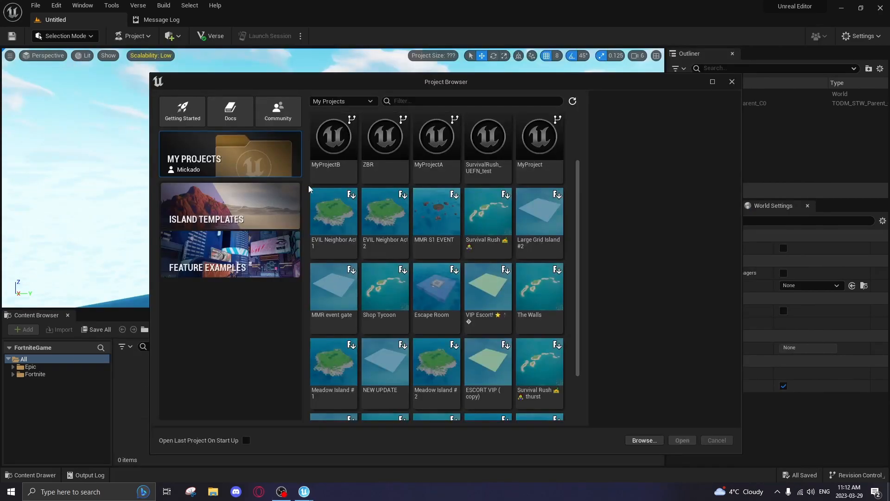
mouse_move(218, 203)
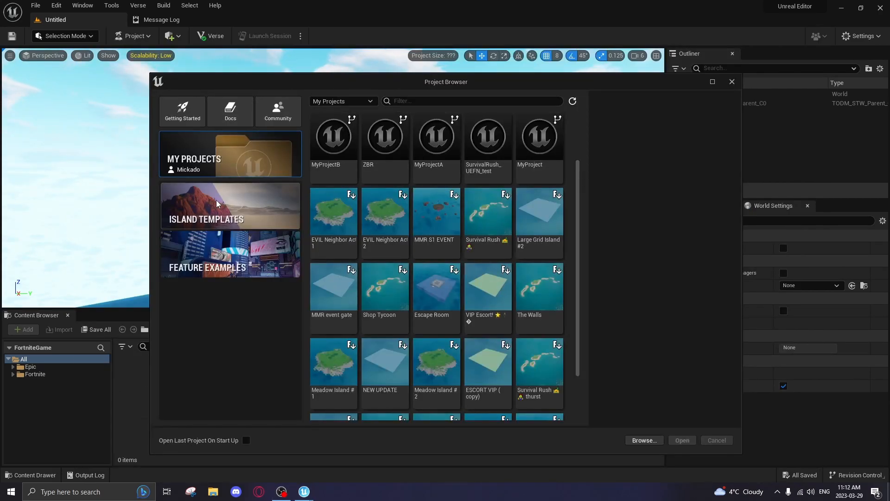
Browse Island Templates and Feature Examples, then return to Island Templates with Blank and Simple.
click(230, 205)
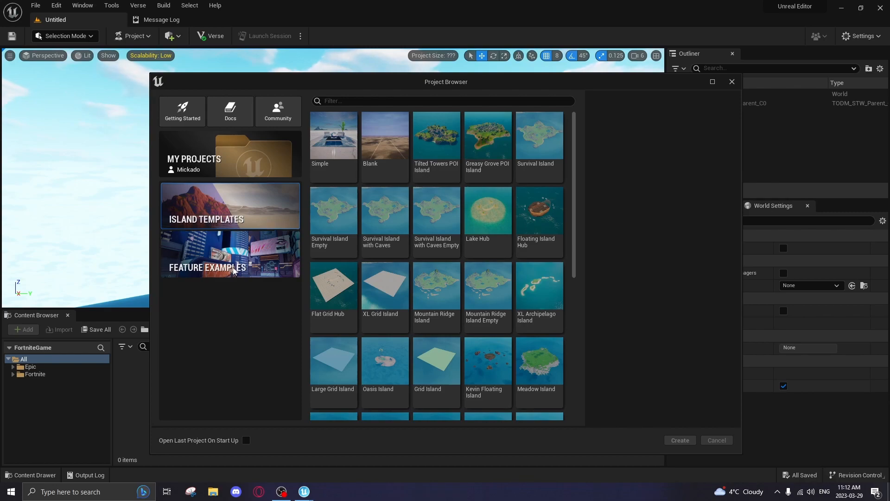
click(230, 255)
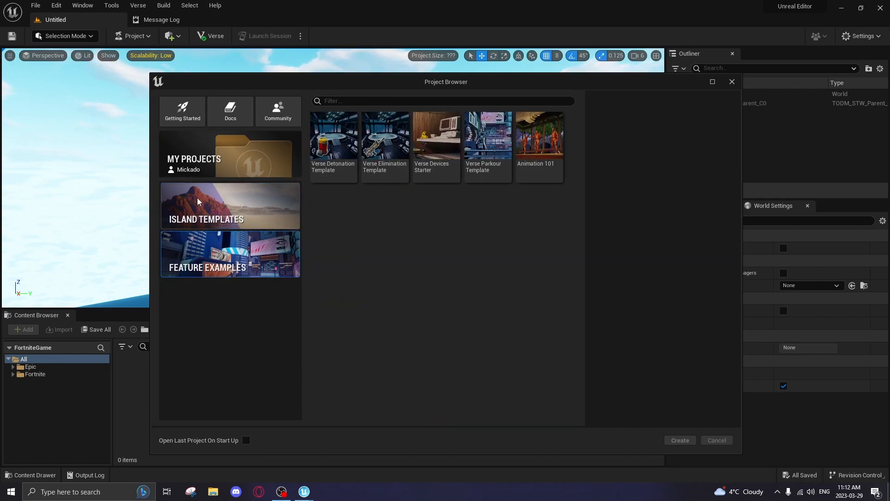
click(230, 205)
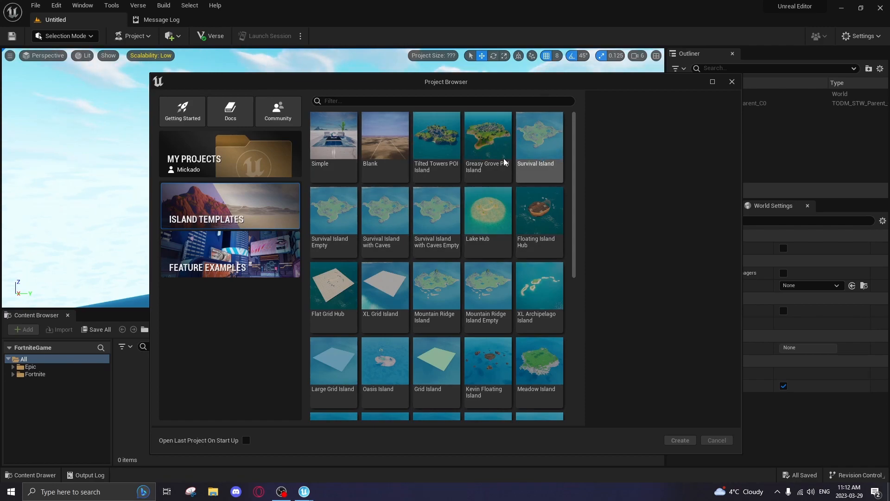
mouse_move(372, 150)
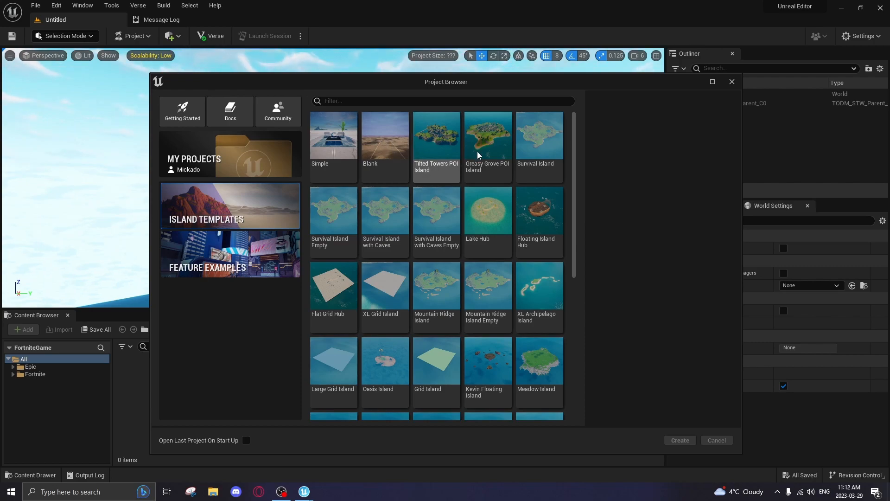
mouse_move(414, 145)
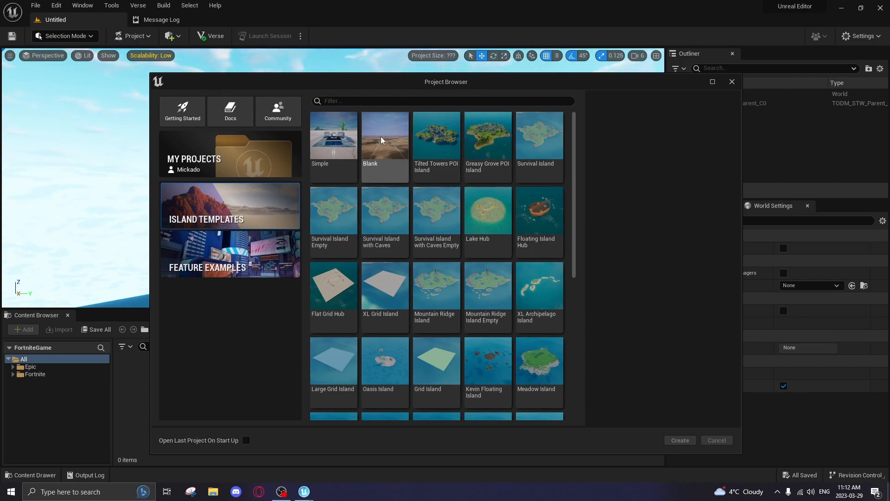
mouse_move(397, 154)
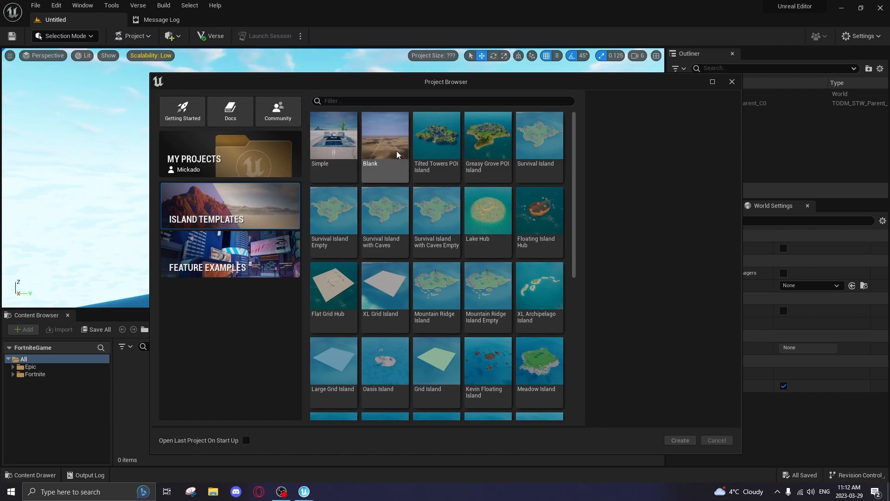